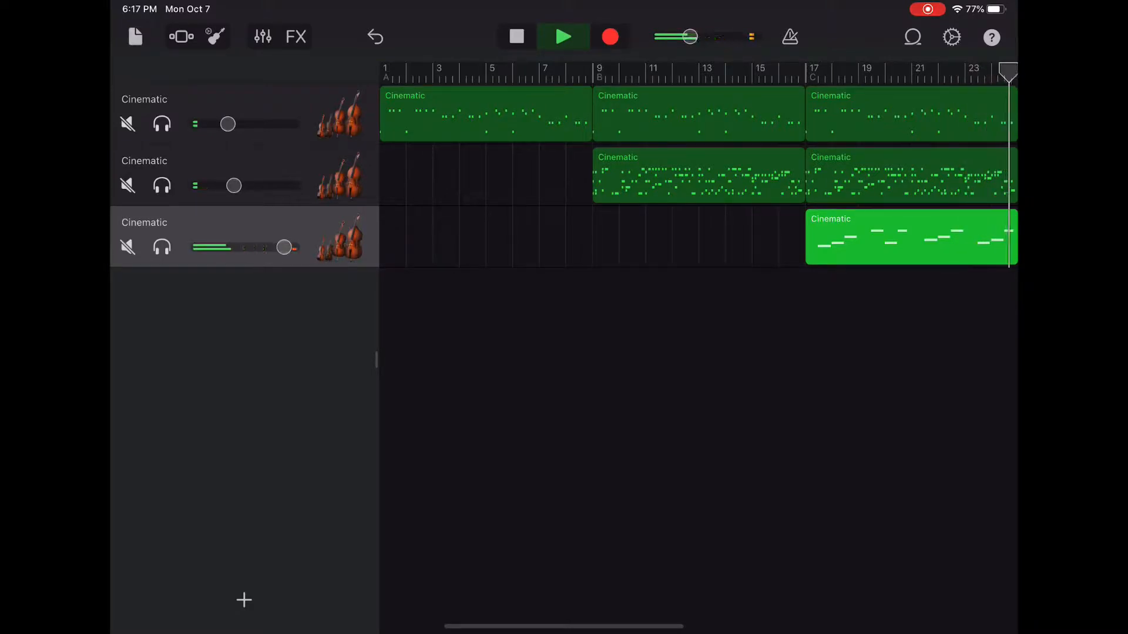
Select the first Cinematic region on the top track to show its edit actions.
left_click(515, 36)
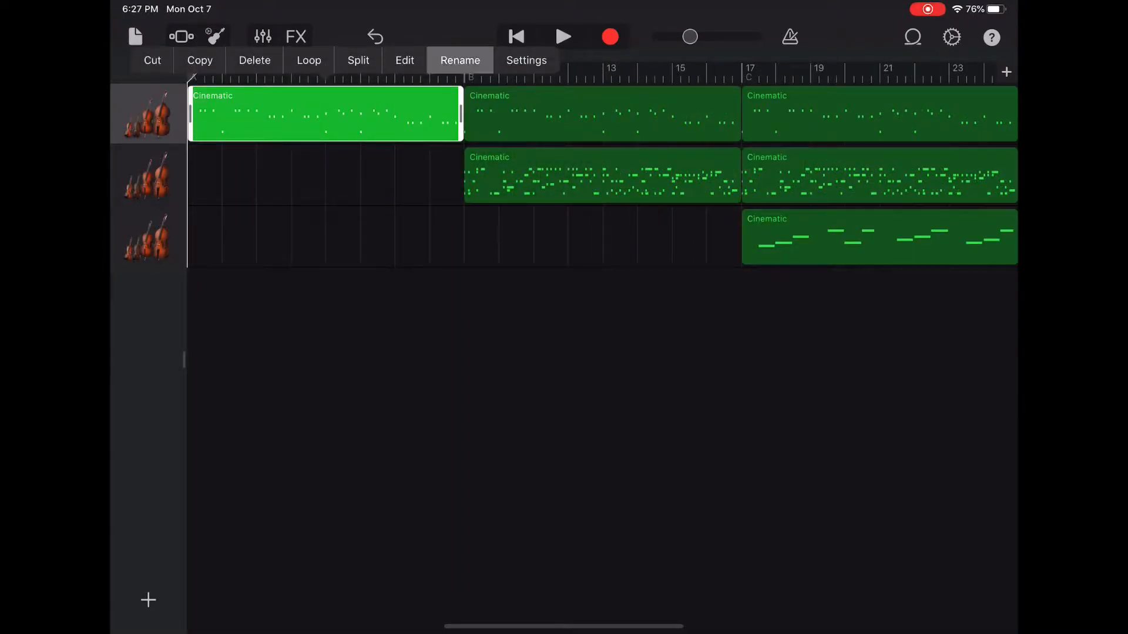
Rename the first top-track region to 'Cello Bass Only'.
left_click(460, 60)
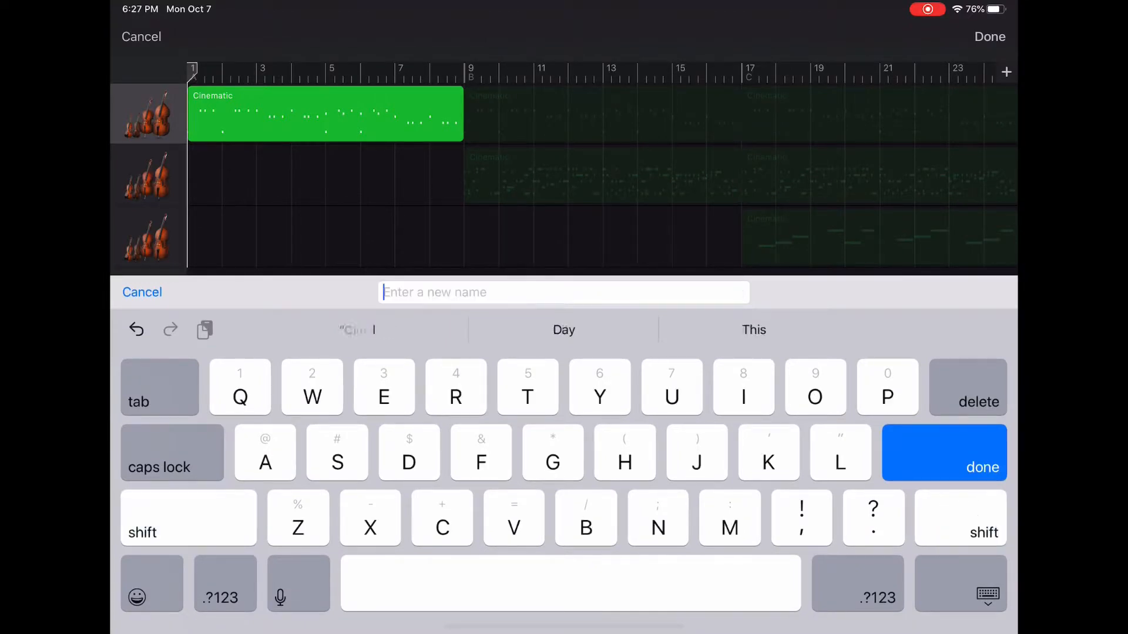
type("Cello")
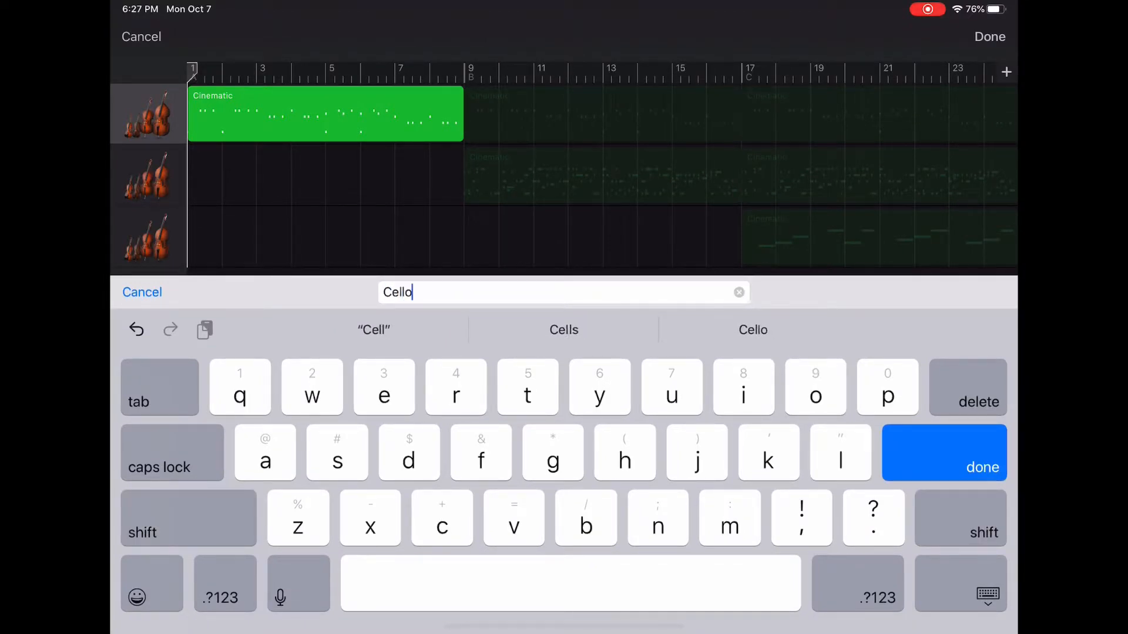
type("Bass")
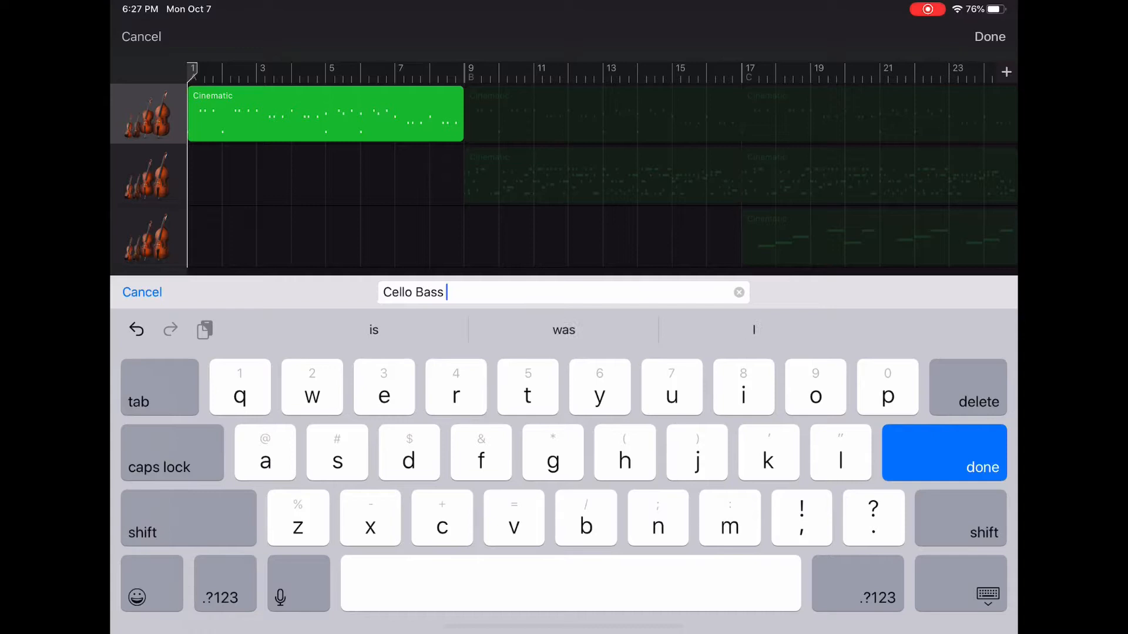
type("Onl")
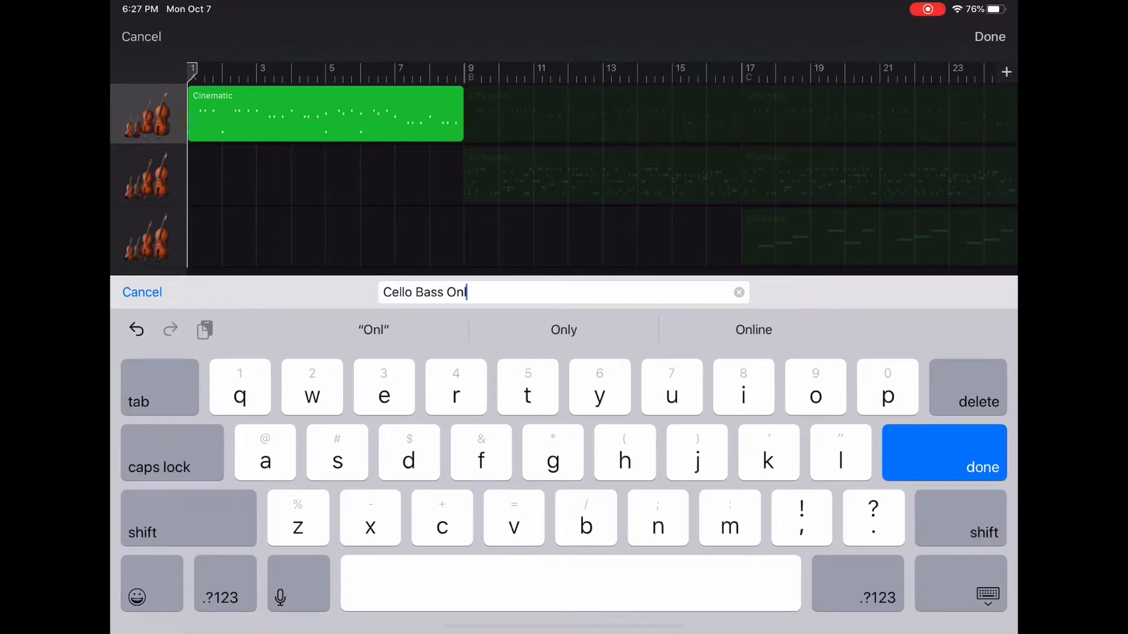
left_click(563, 329)
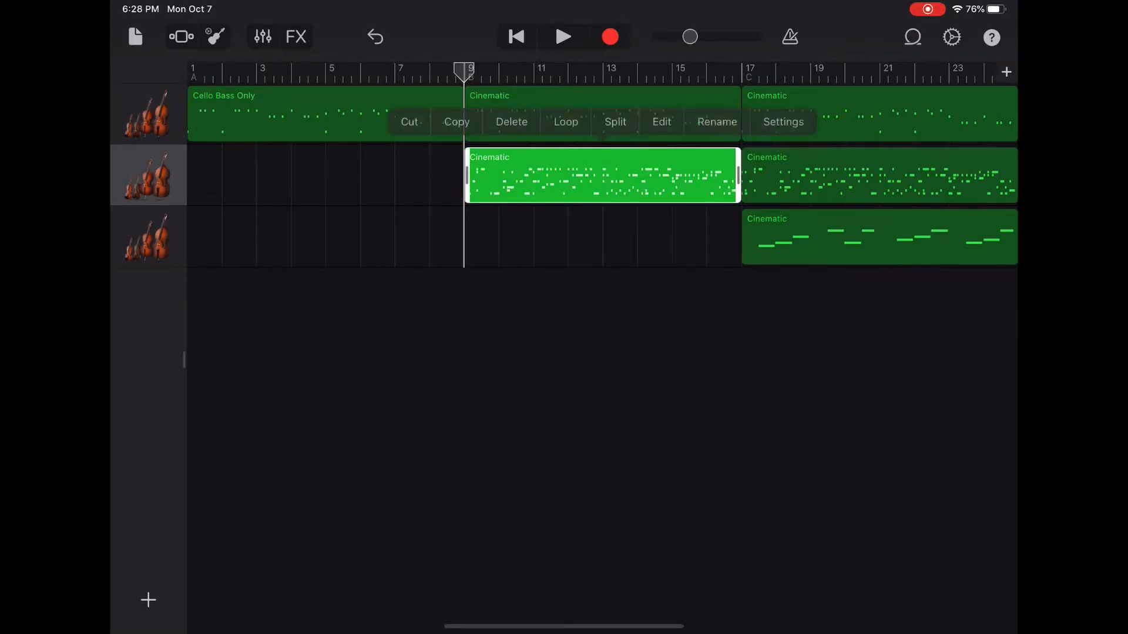
Clear the Cinematic name and rename the second track's region to '#3 1 tap'.
left_click(716, 121)
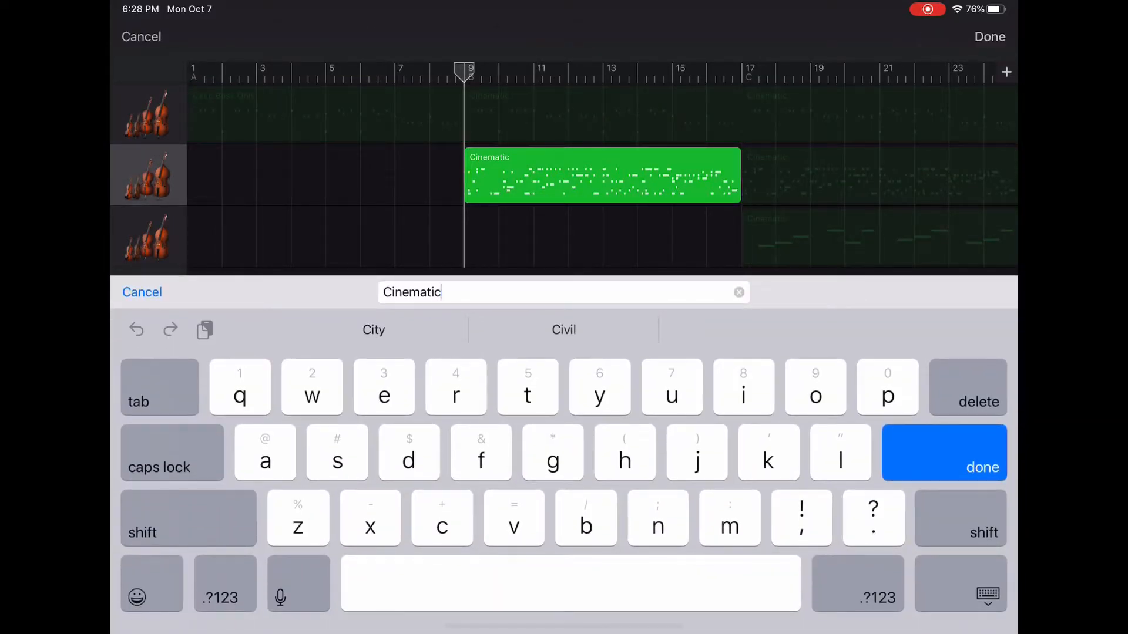
left_click(738, 293)
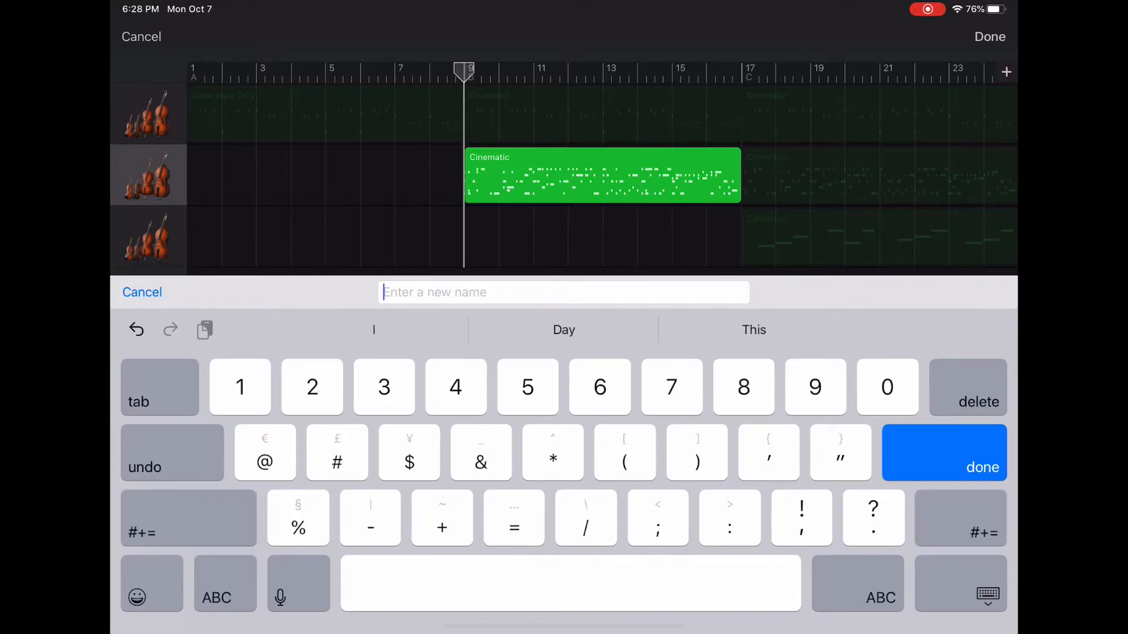
type("#3")
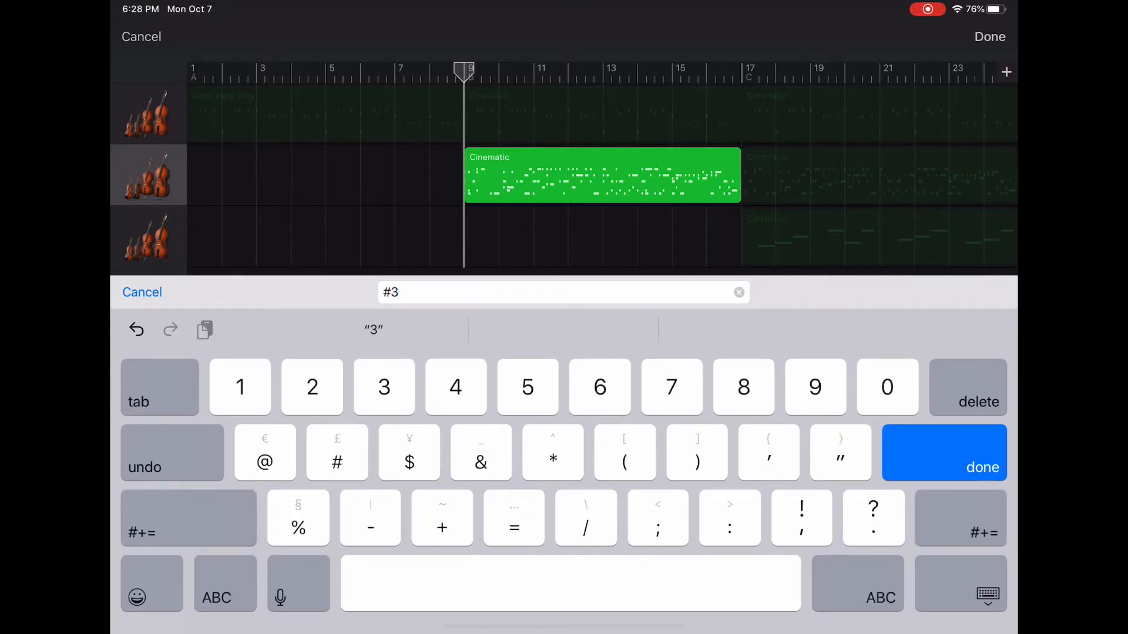
left_click(239, 387)
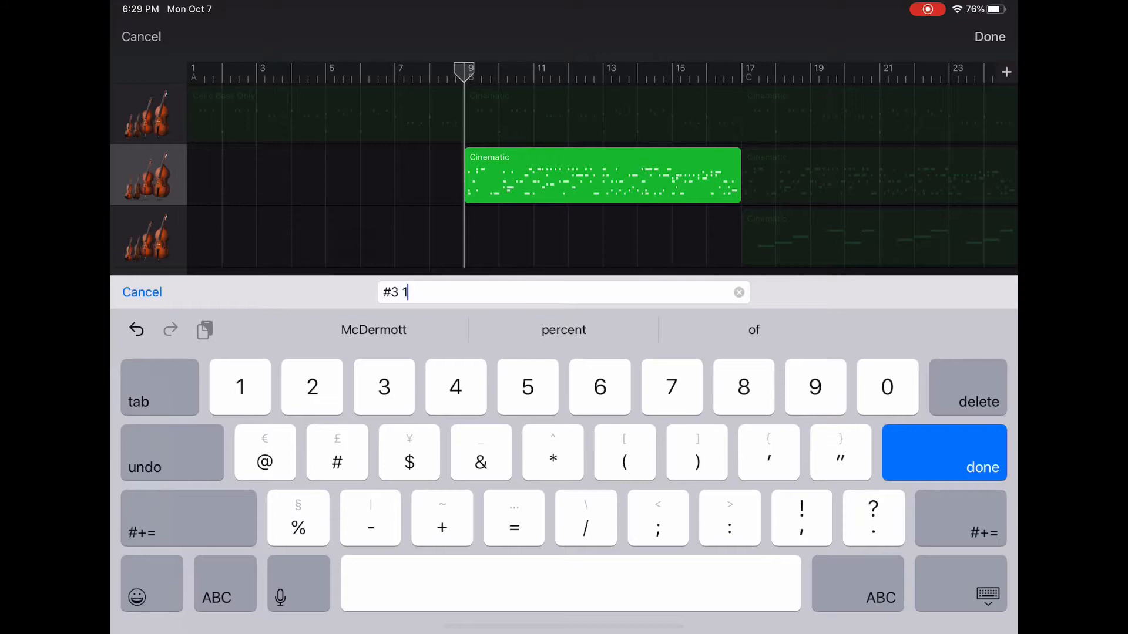
type("tap")
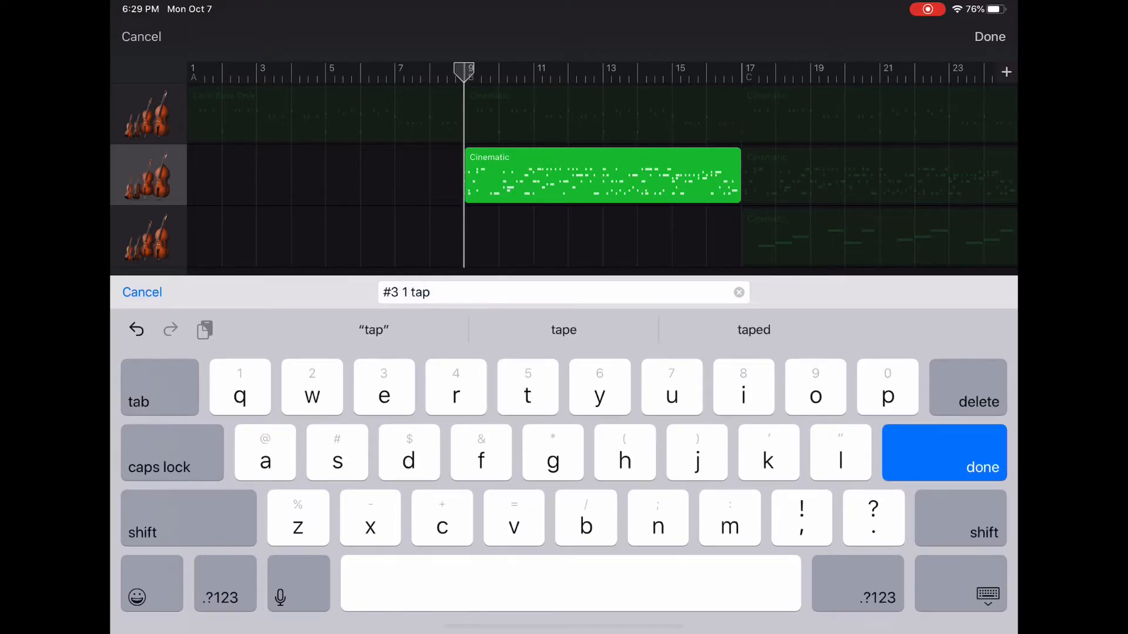
left_click(943, 468)
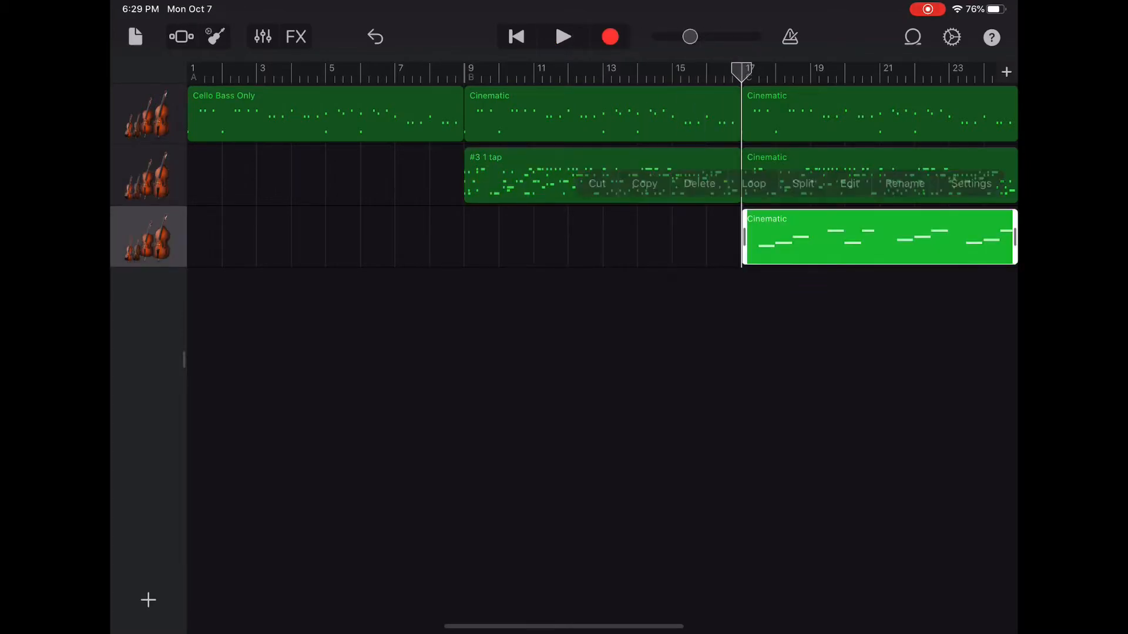
Rename the third track's region to 'Violin only 2 fingers'.
left_click(905, 183)
type("V")
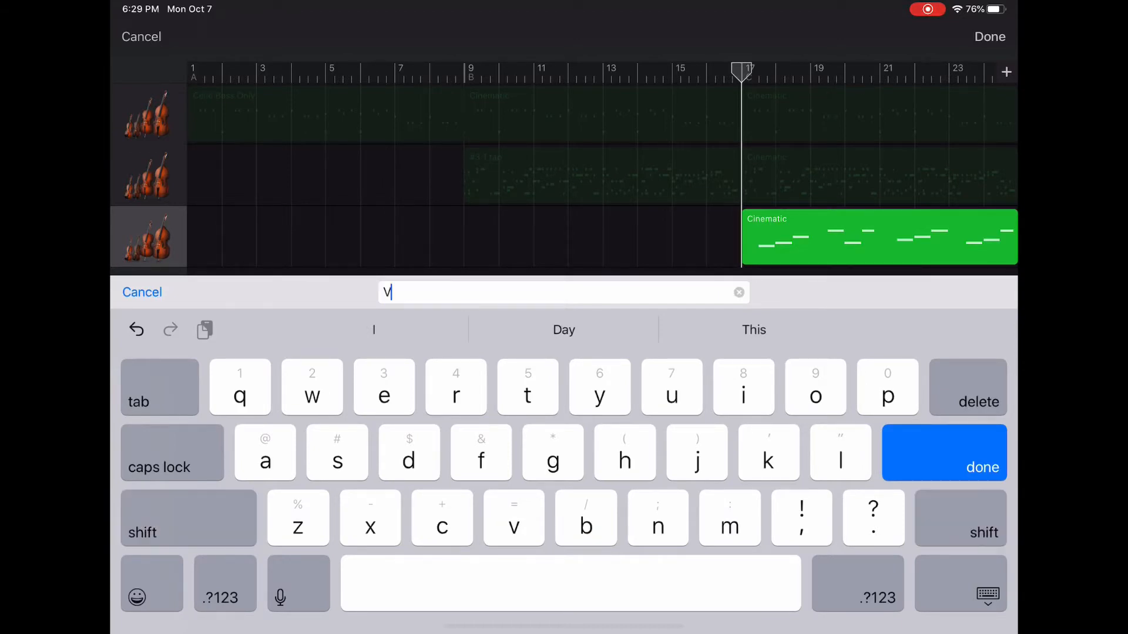
type("iolin")
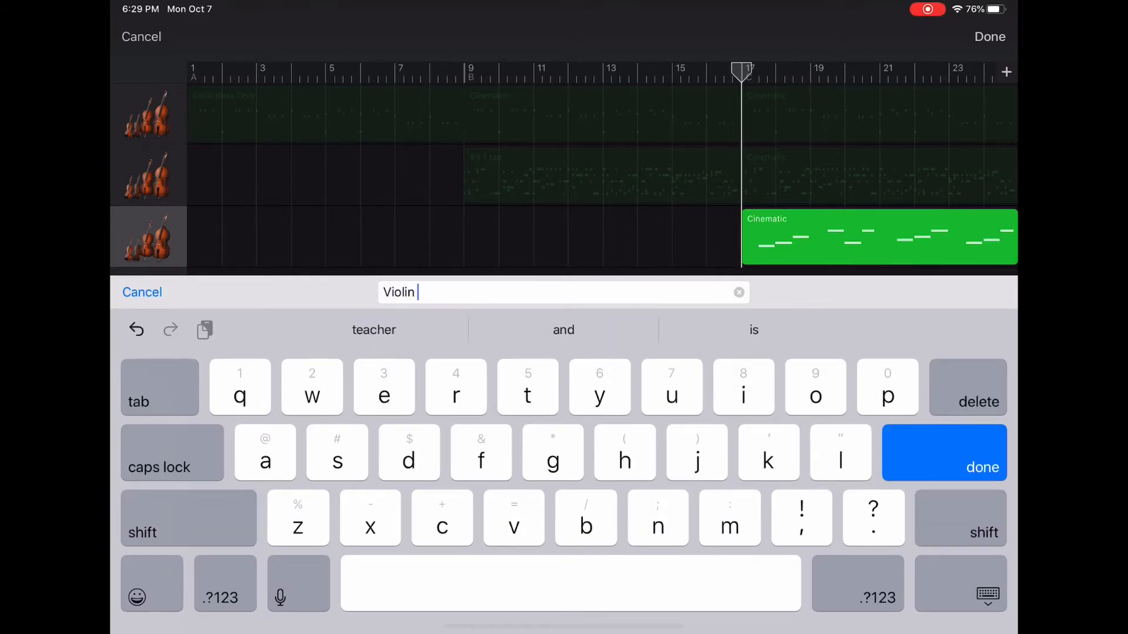
type("only")
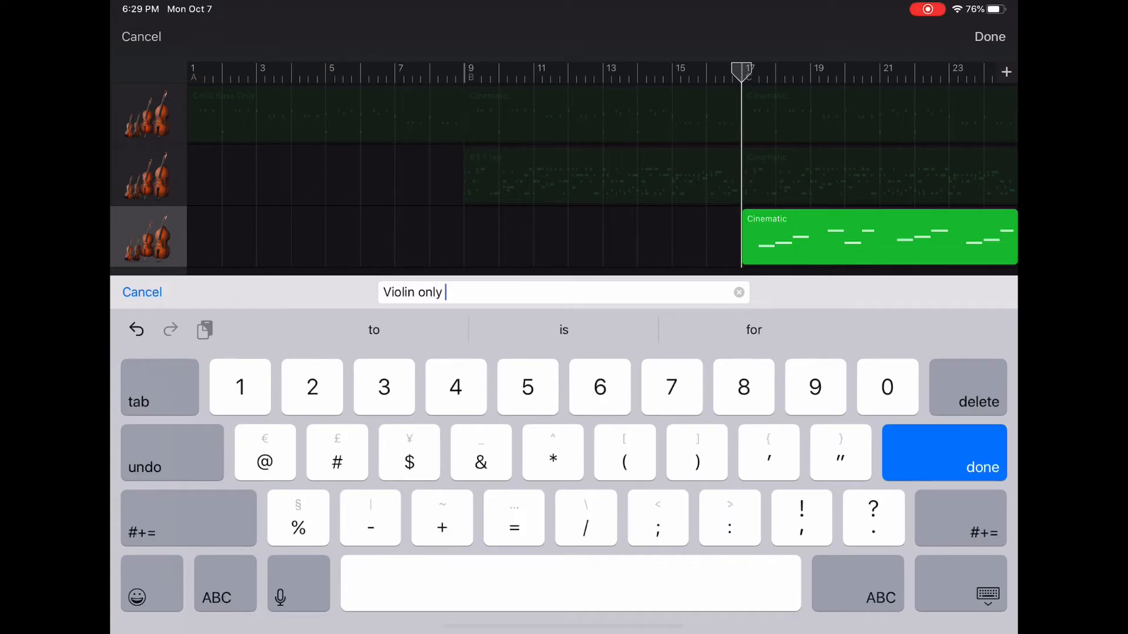
type("2 fingers")
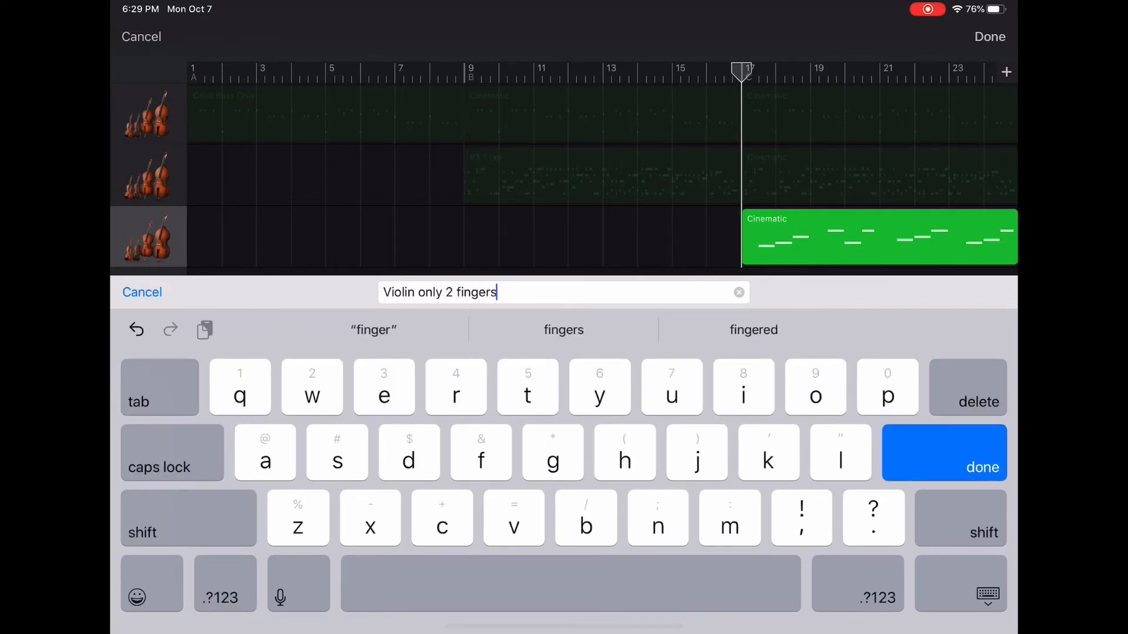
left_click(224, 598)
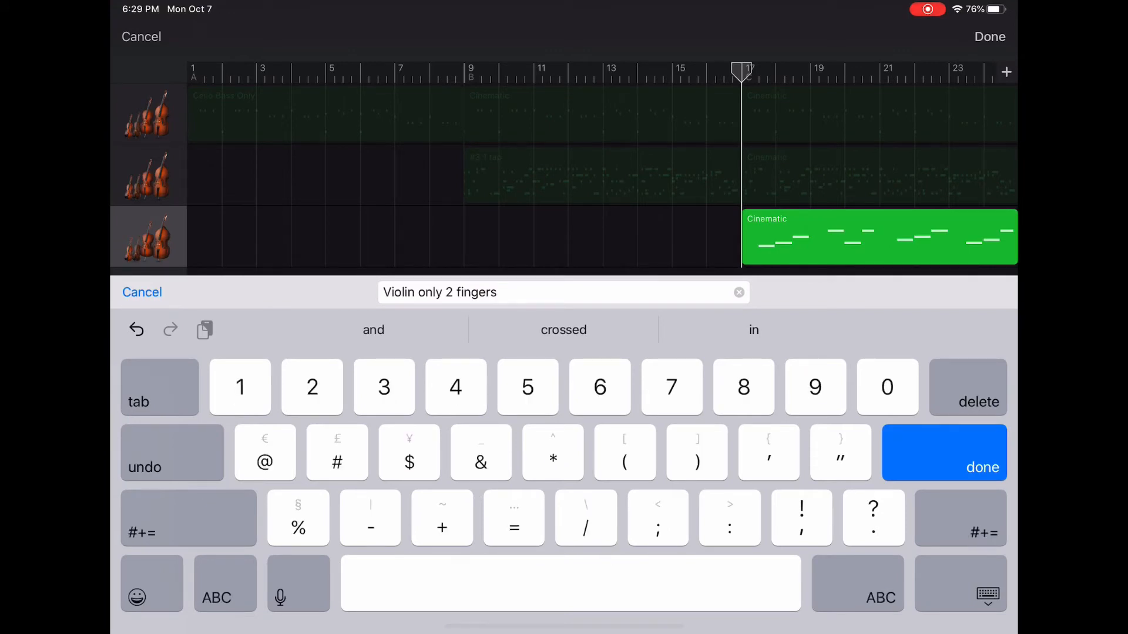
left_click(943, 468)
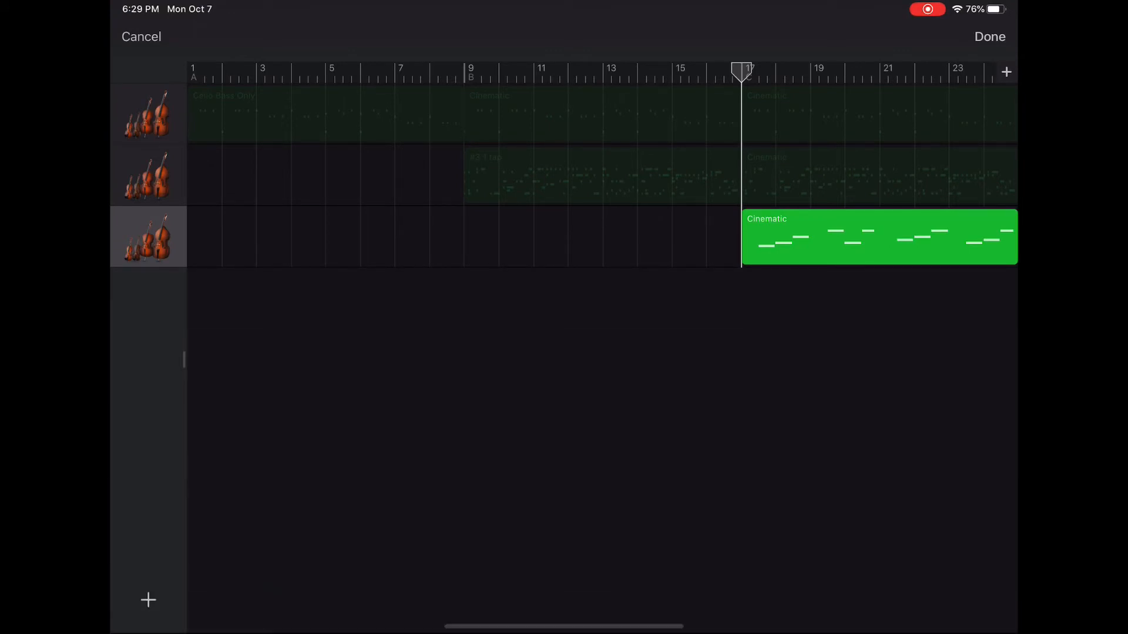